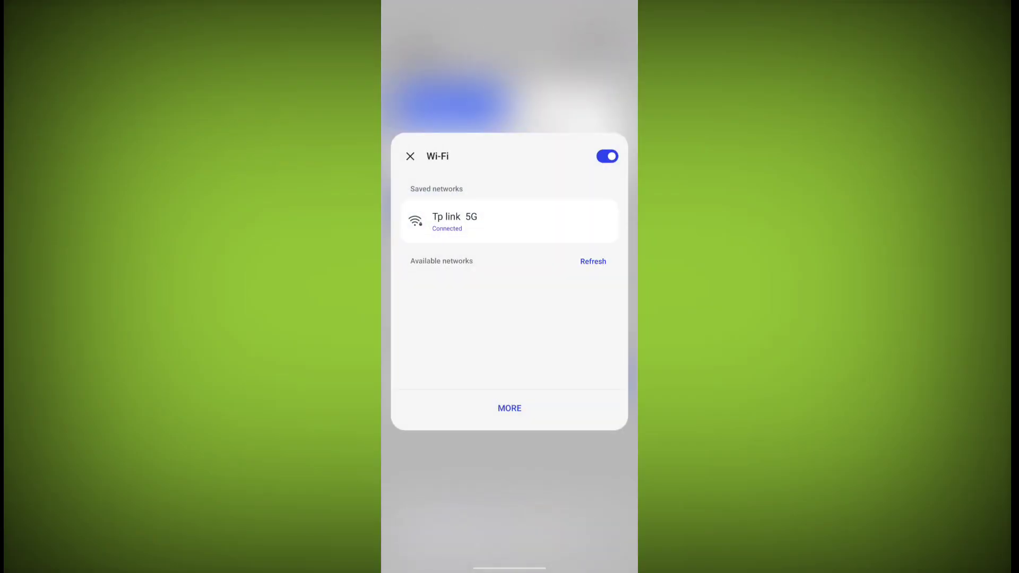
Close the Wi-Fi panel after confirming Tp link 5G shows Connected.
click(410, 156)
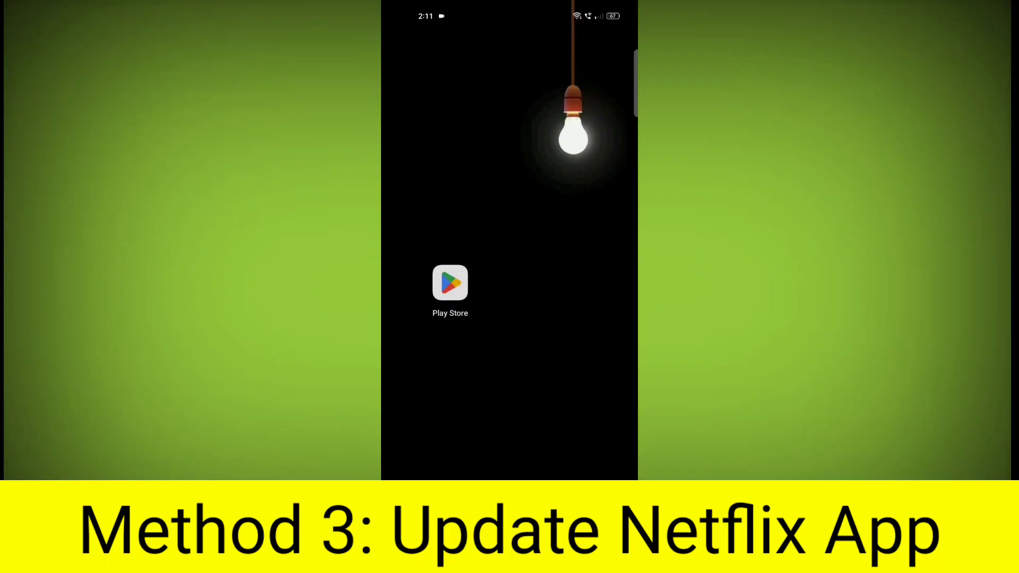
Search the Play Store for 'netflix' and open the Netflix app page.
click(480, 283)
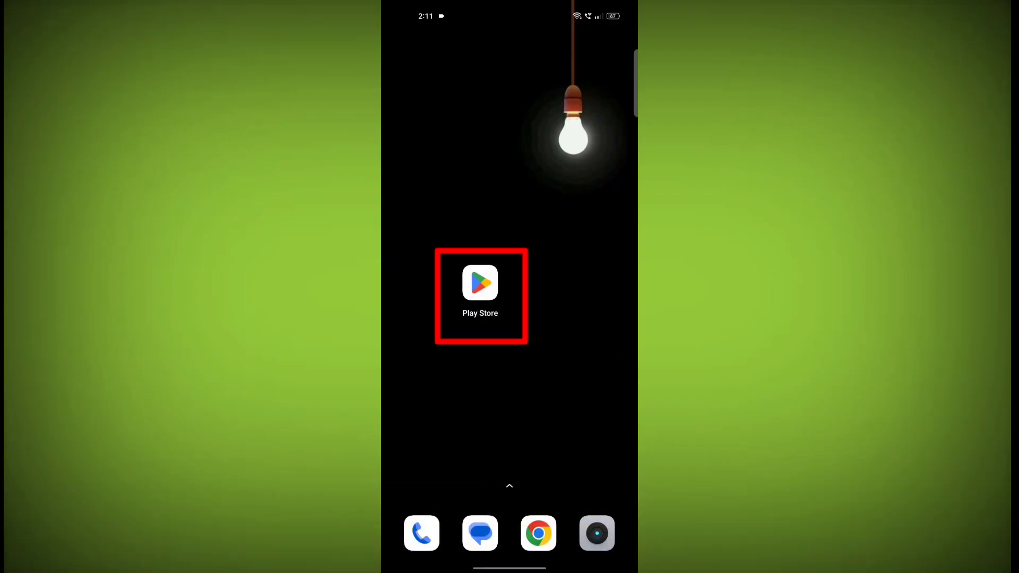
click(480, 284)
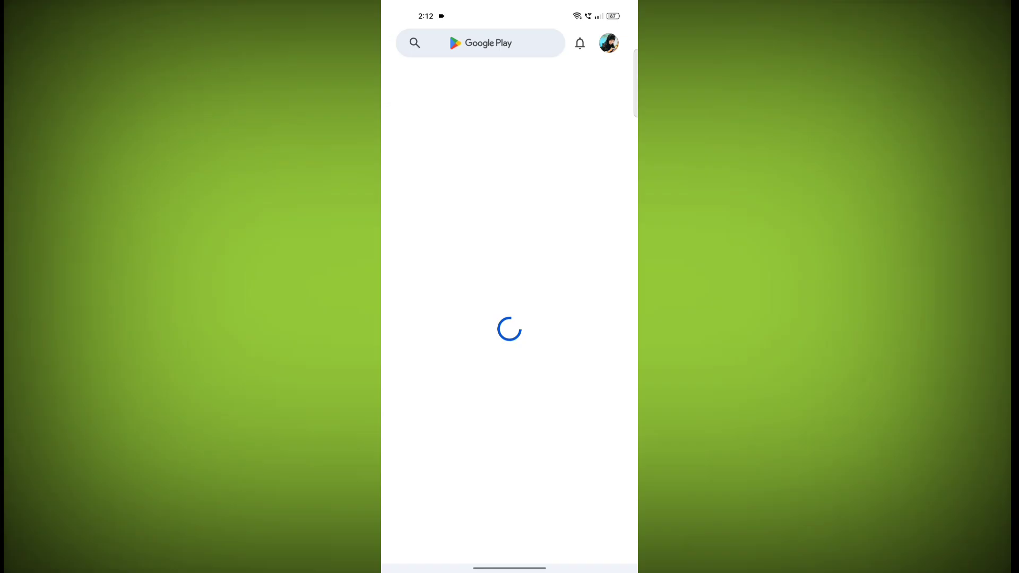
text(netf)
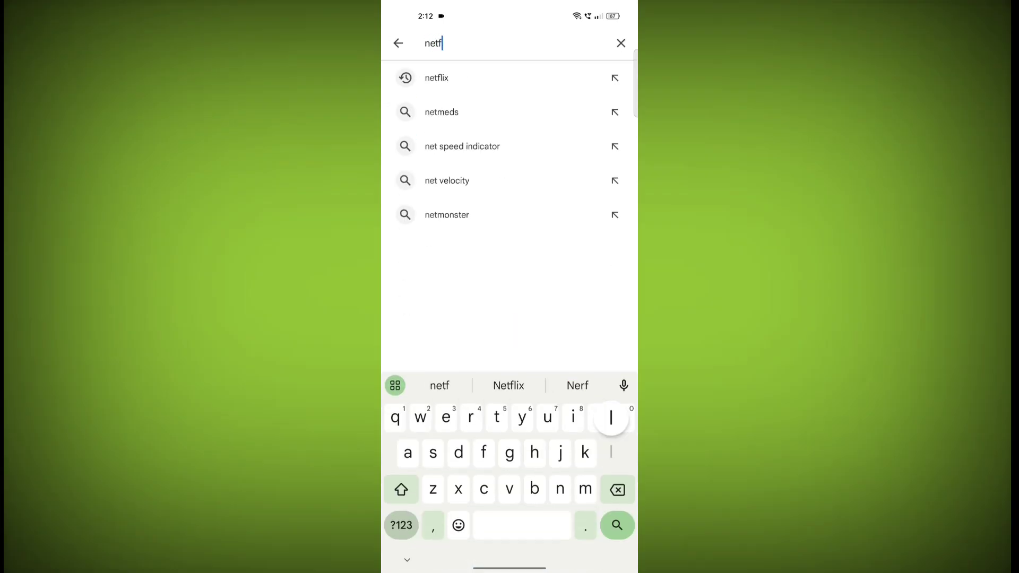
click(437, 78)
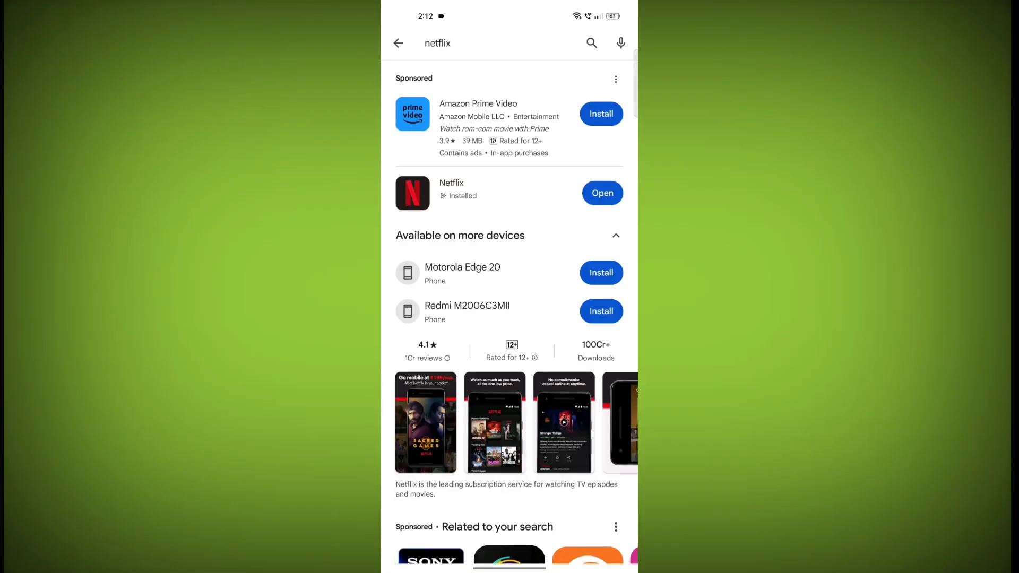
click(451, 193)
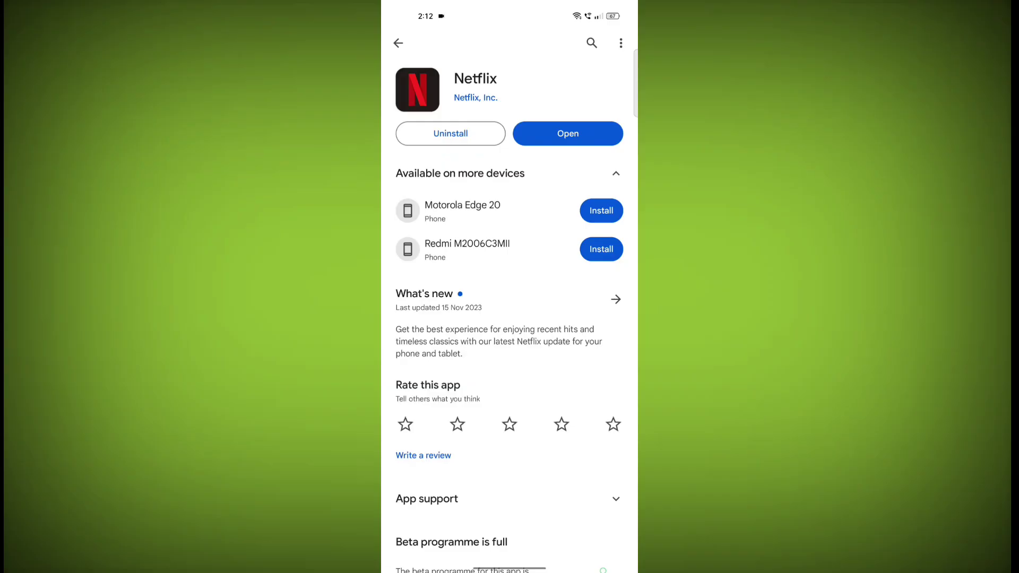
click(567, 133)
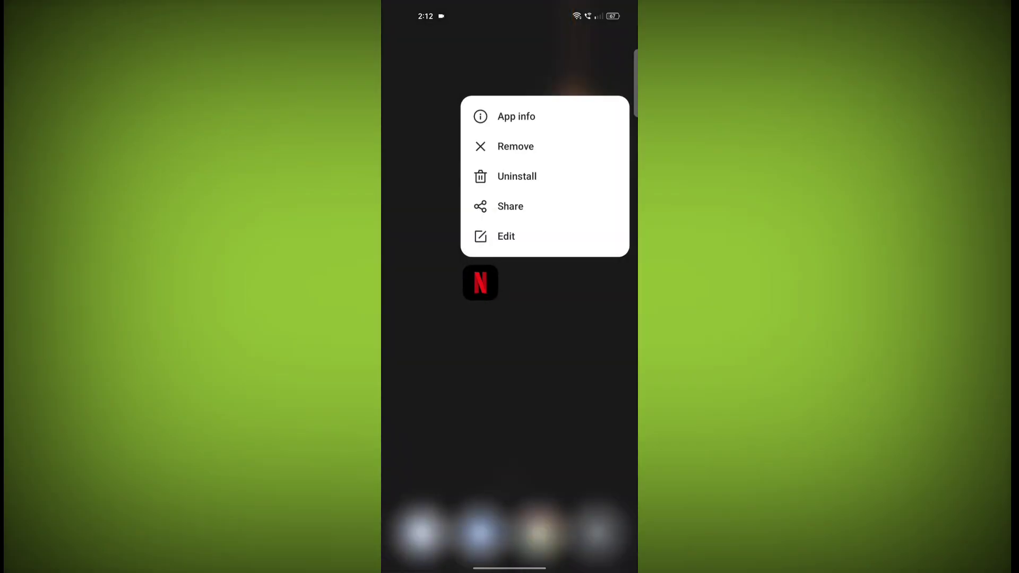
Force-stop Netflix from App info and view its 540 KB cache storage page.
click(515, 116)
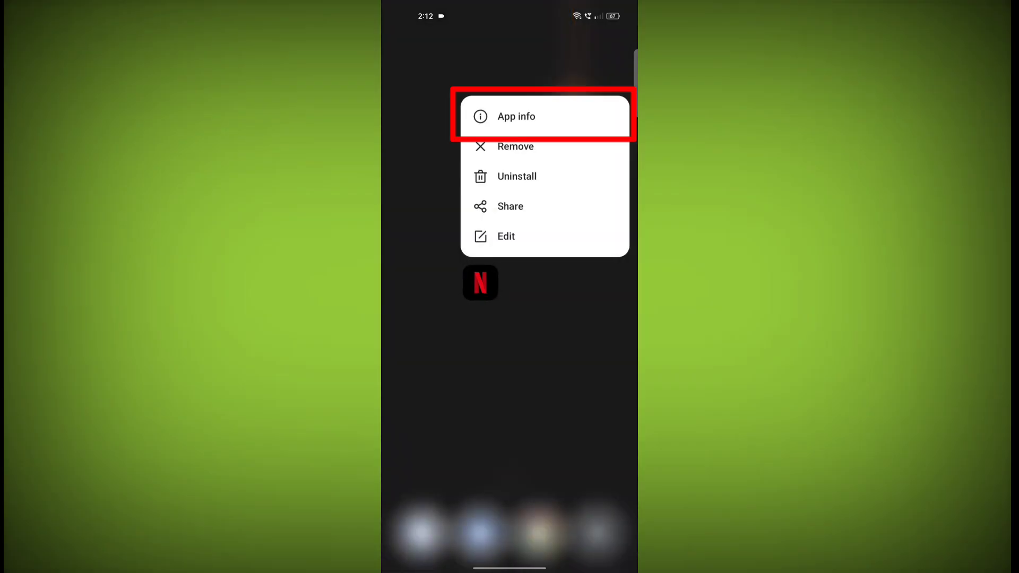
click(515, 117)
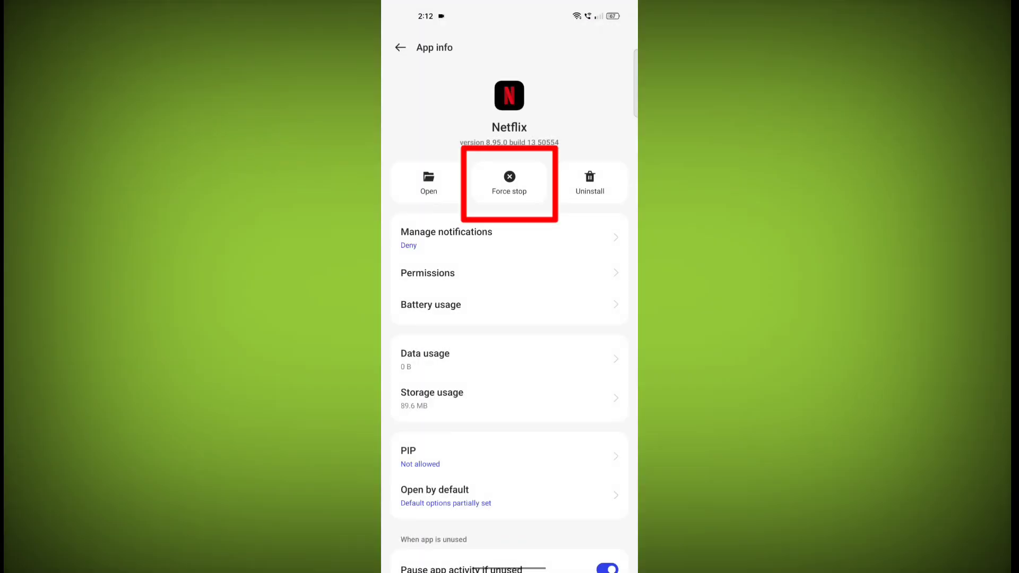
click(509, 183)
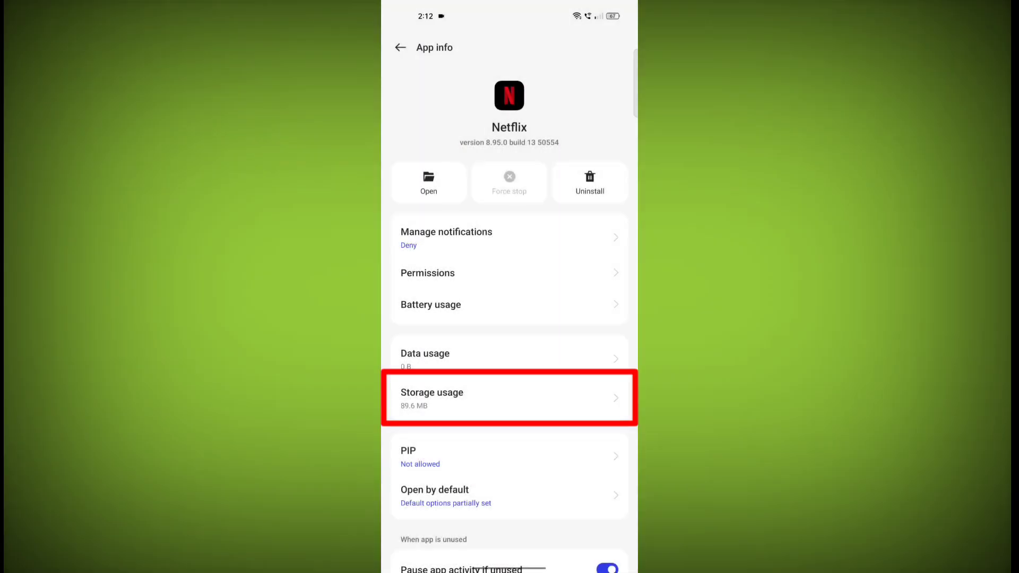
click(509, 397)
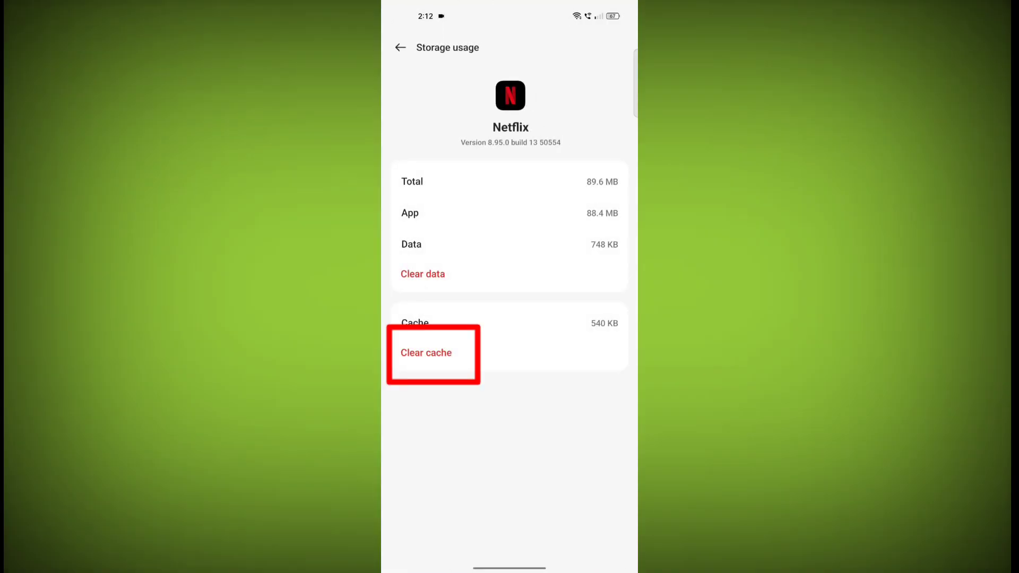
Clear Netflix's cache and delete its app data.
click(426, 353)
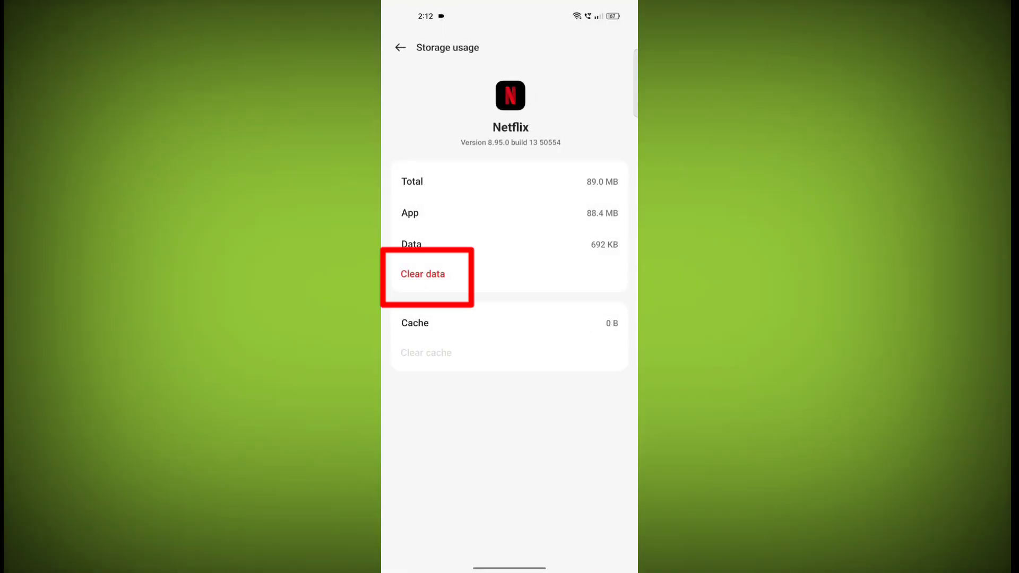
click(423, 273)
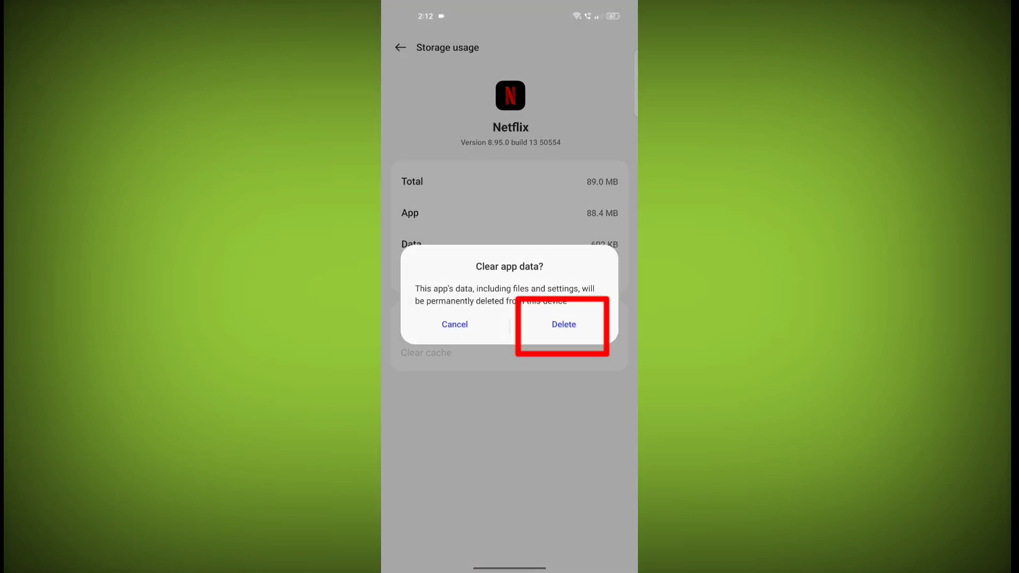
click(563, 324)
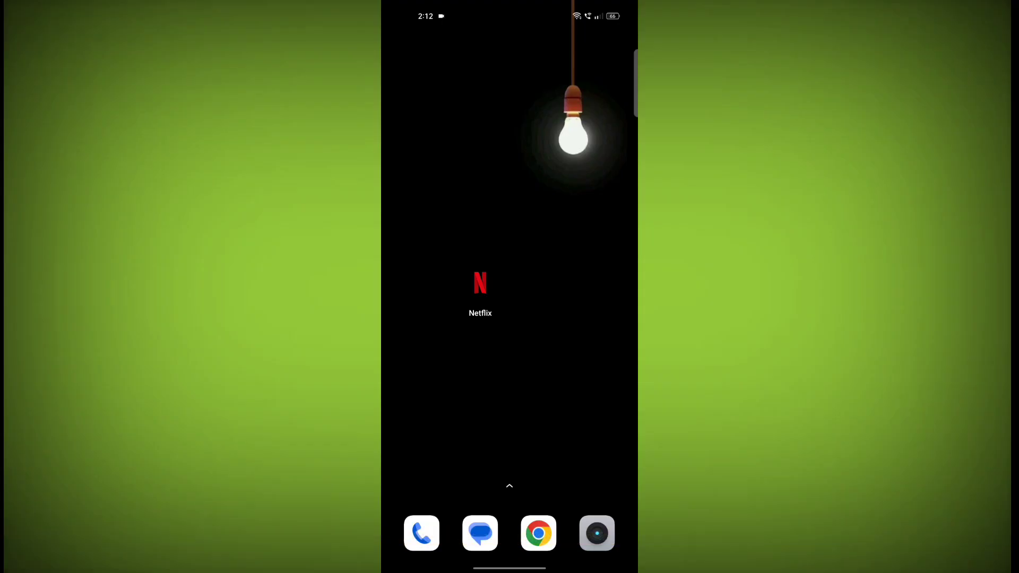
Uninstall Netflix, then start reinstalling it from the Play Store.
click(480, 282)
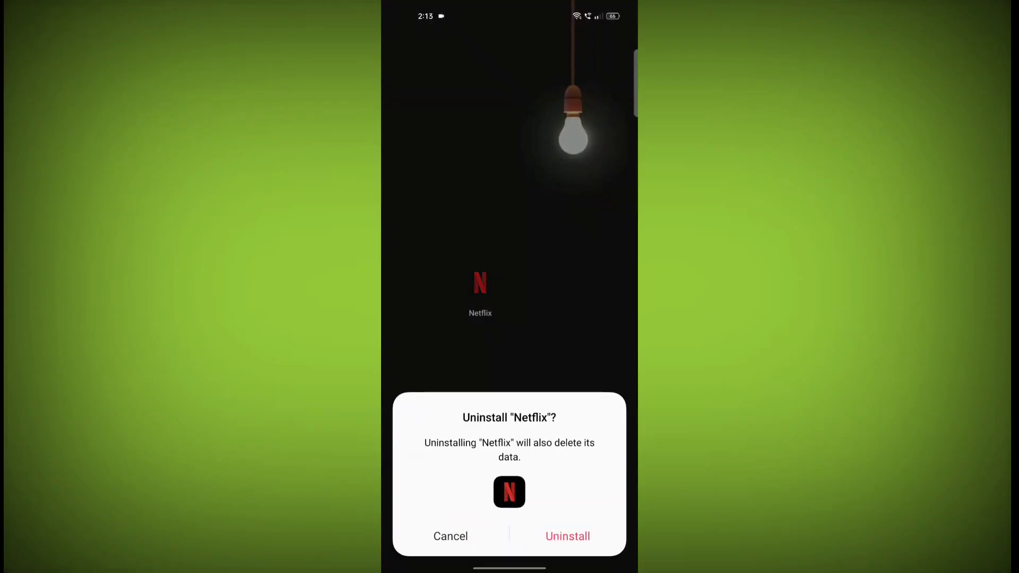
click(567, 536)
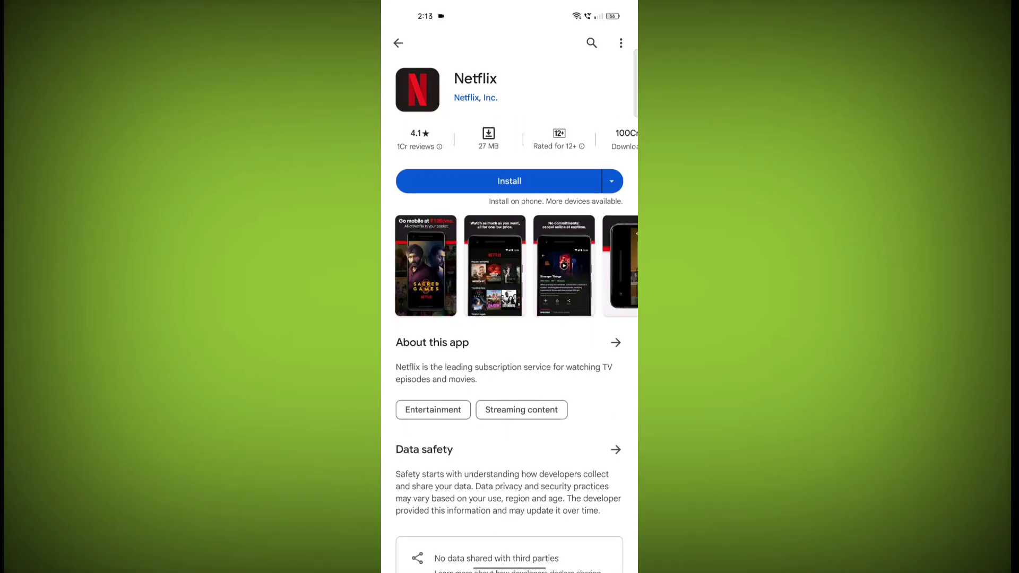
click(509, 181)
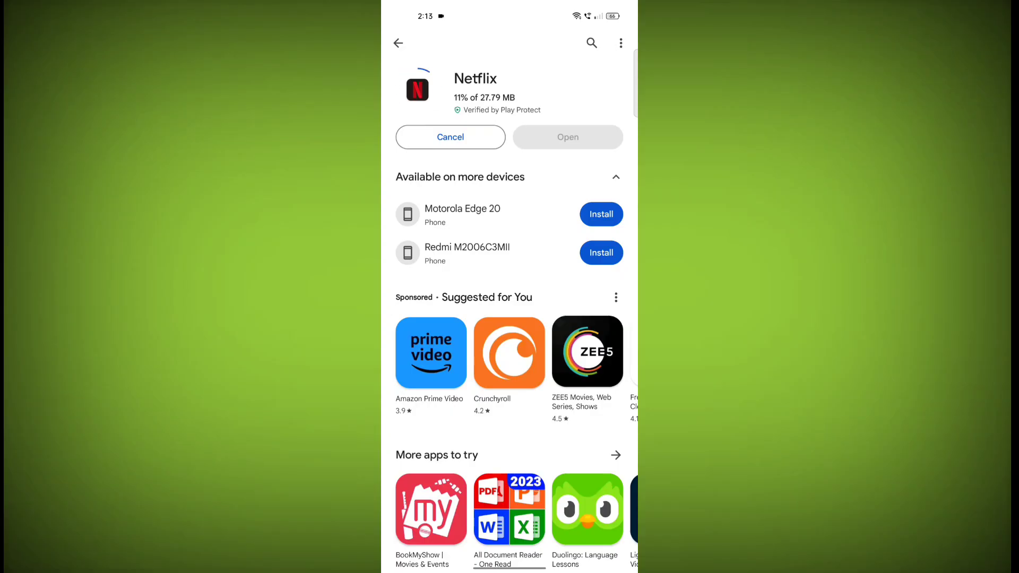